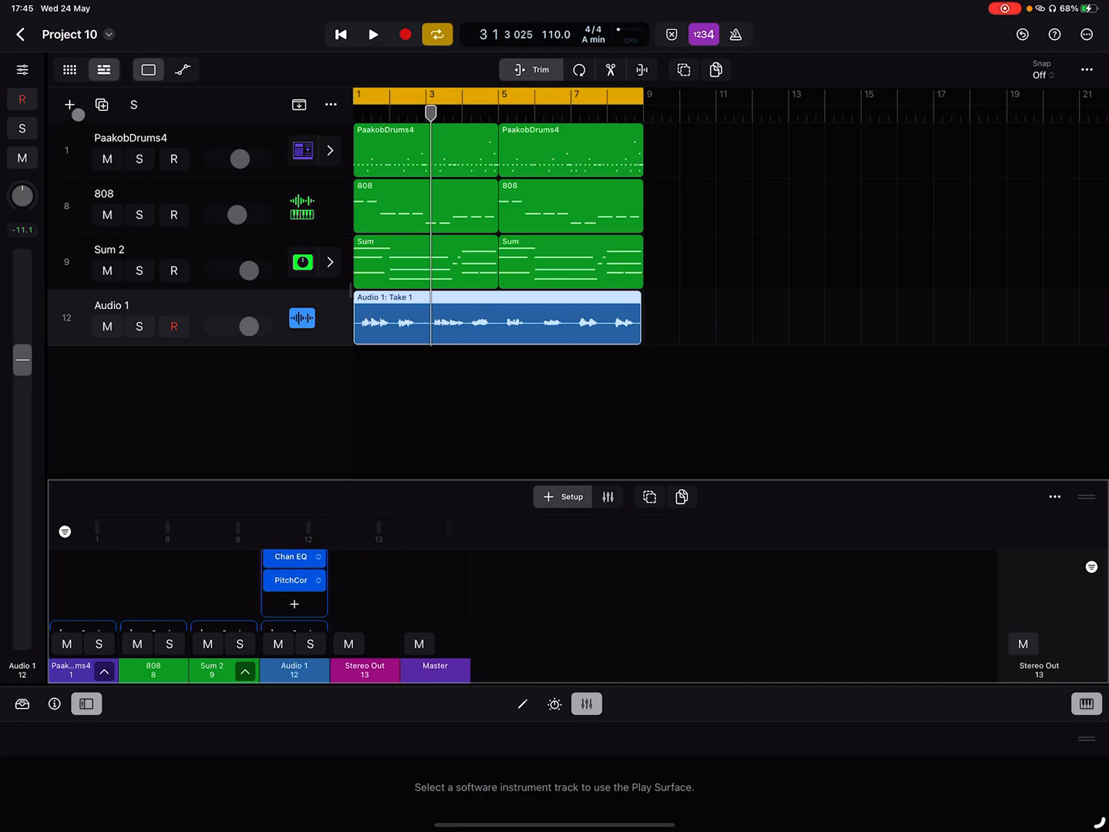
Step: Add software instrument track Inst 3 with an empty Quick Sampler
click(70, 105)
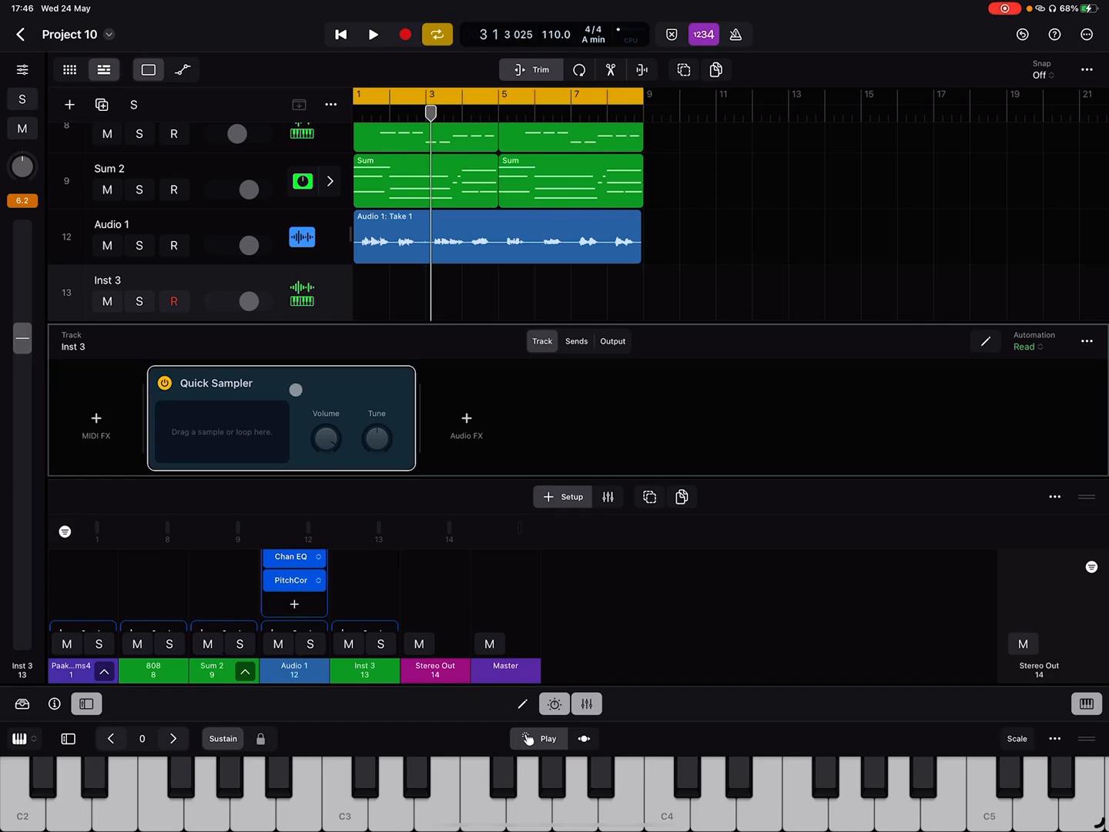
Step: Replace Inst 3's Quick Sampler with BPST's DerVoco (MFx) from MIDI-controlled Effects
click(216, 383)
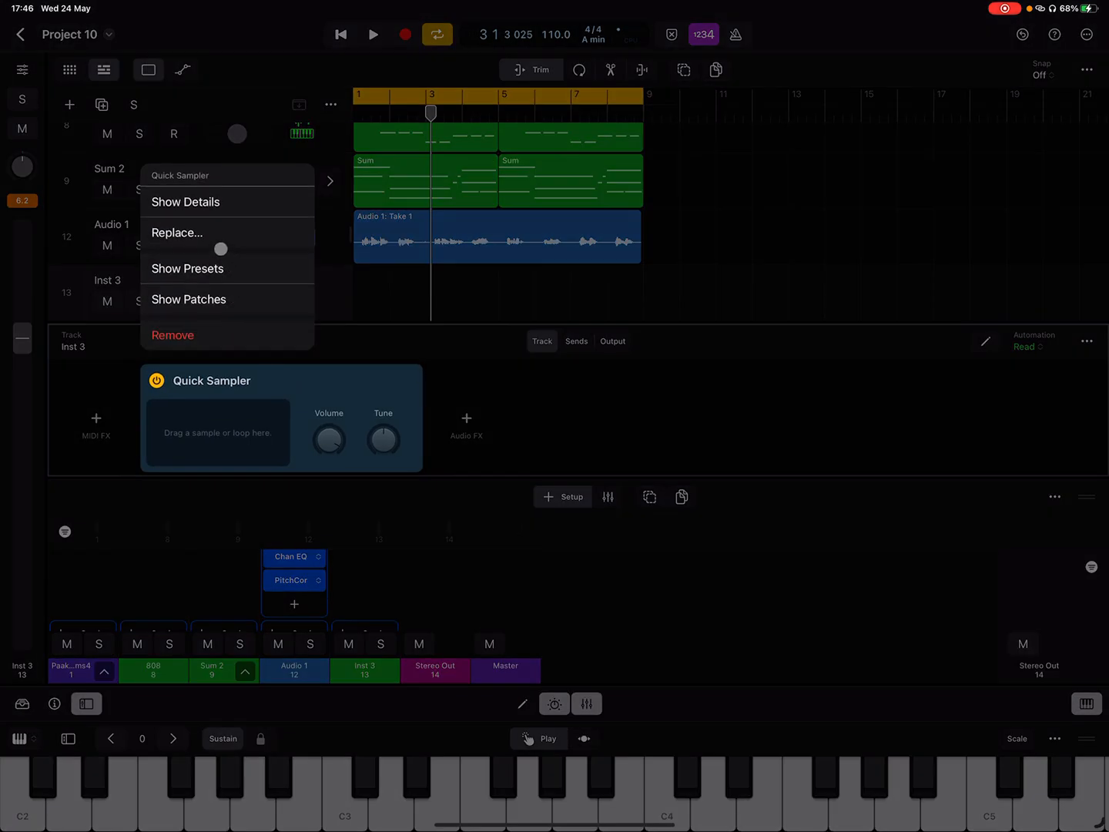
click(177, 232)
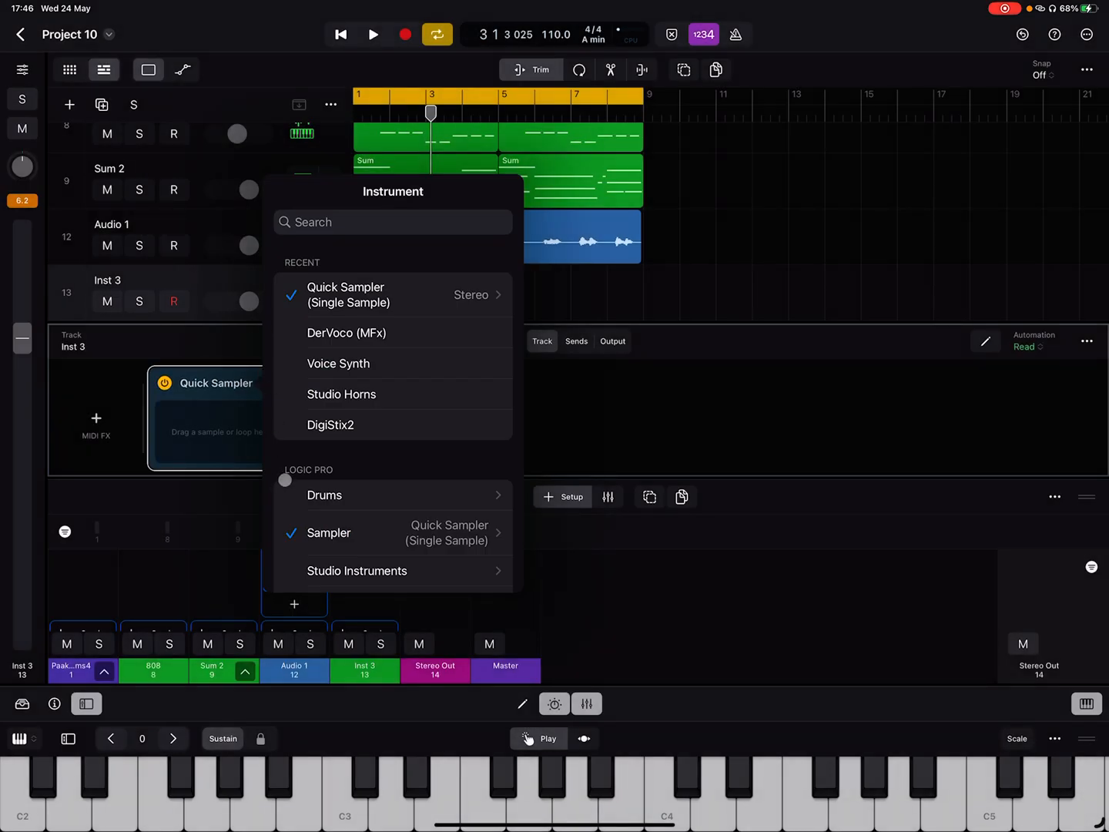
scroll(down, 3)
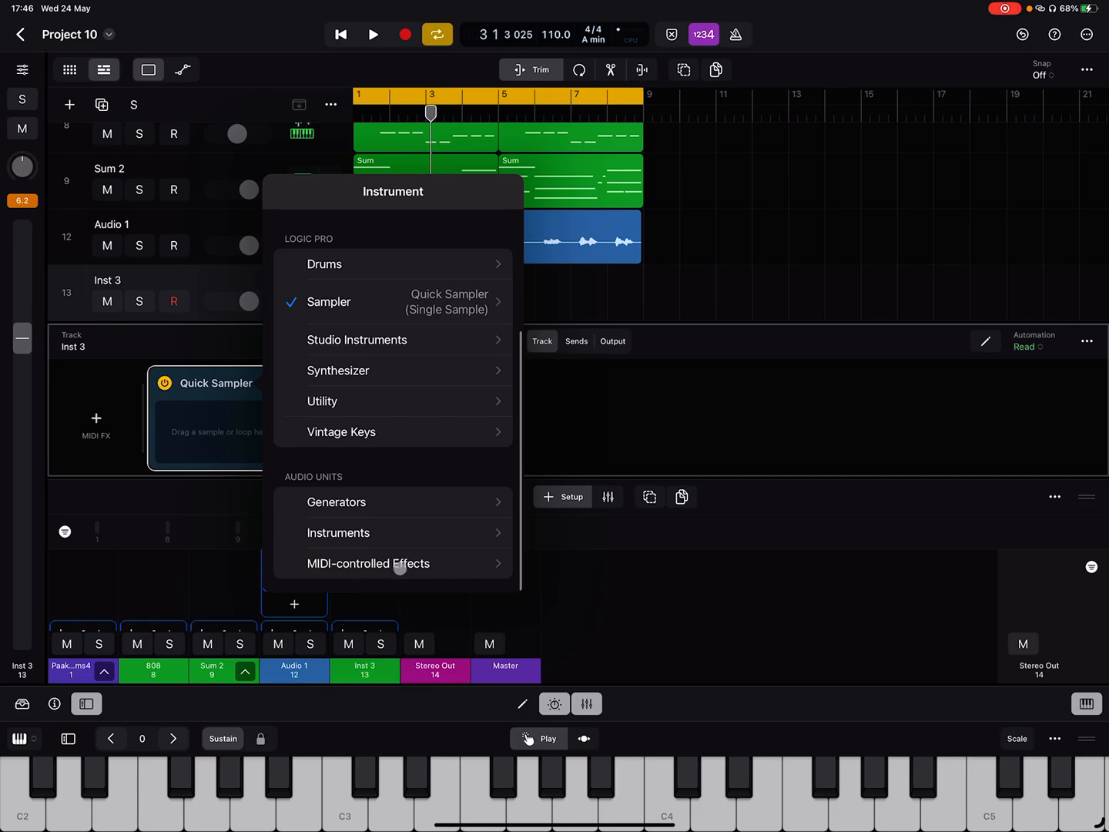
click(368, 563)
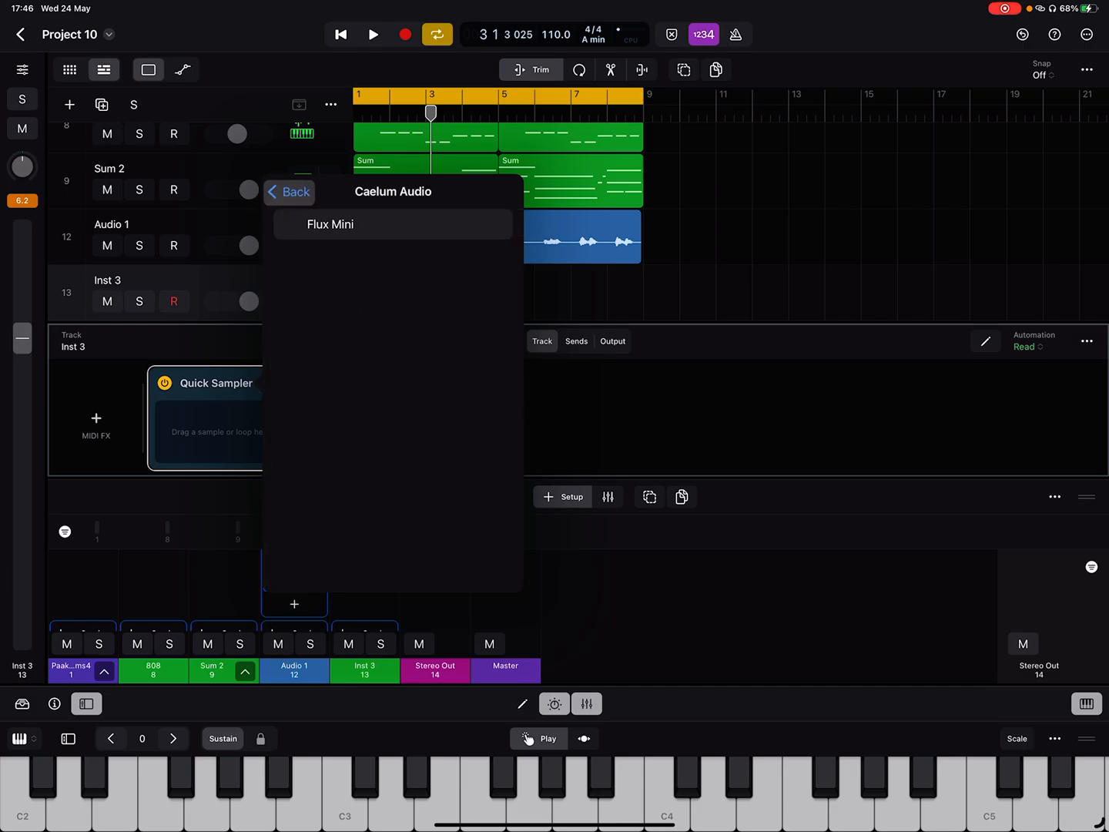
click(289, 192)
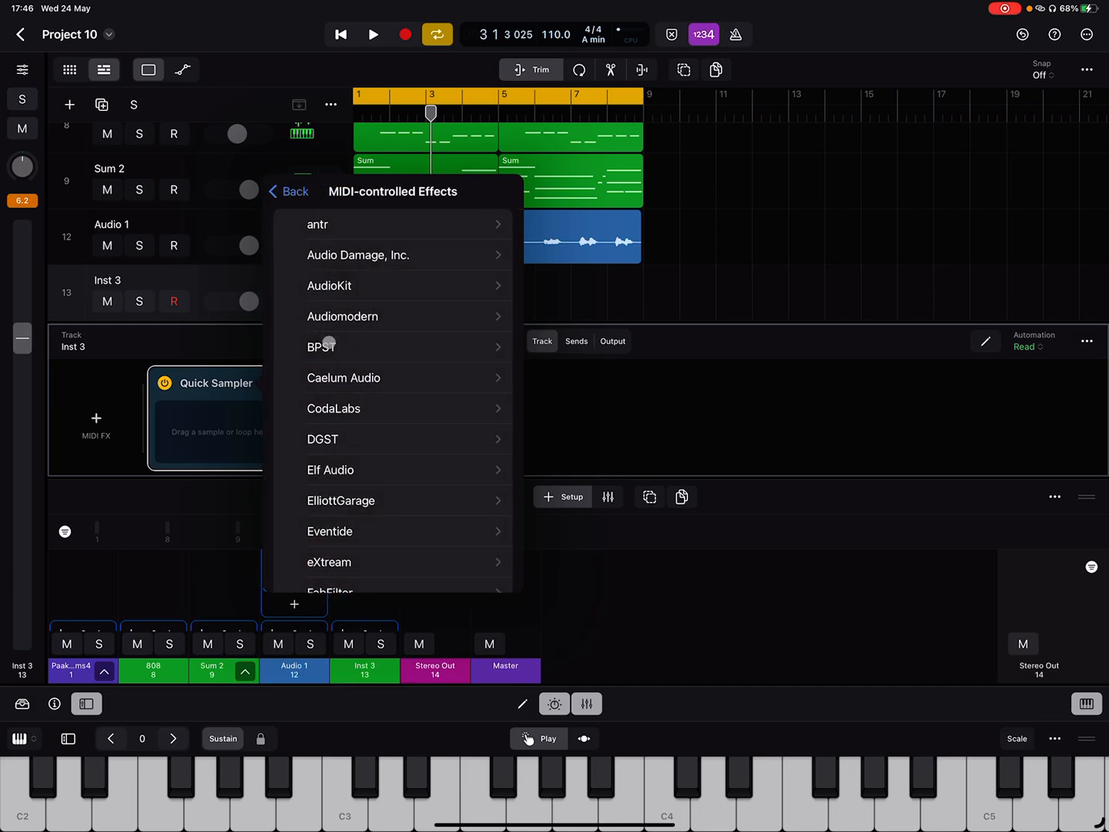
click(321, 347)
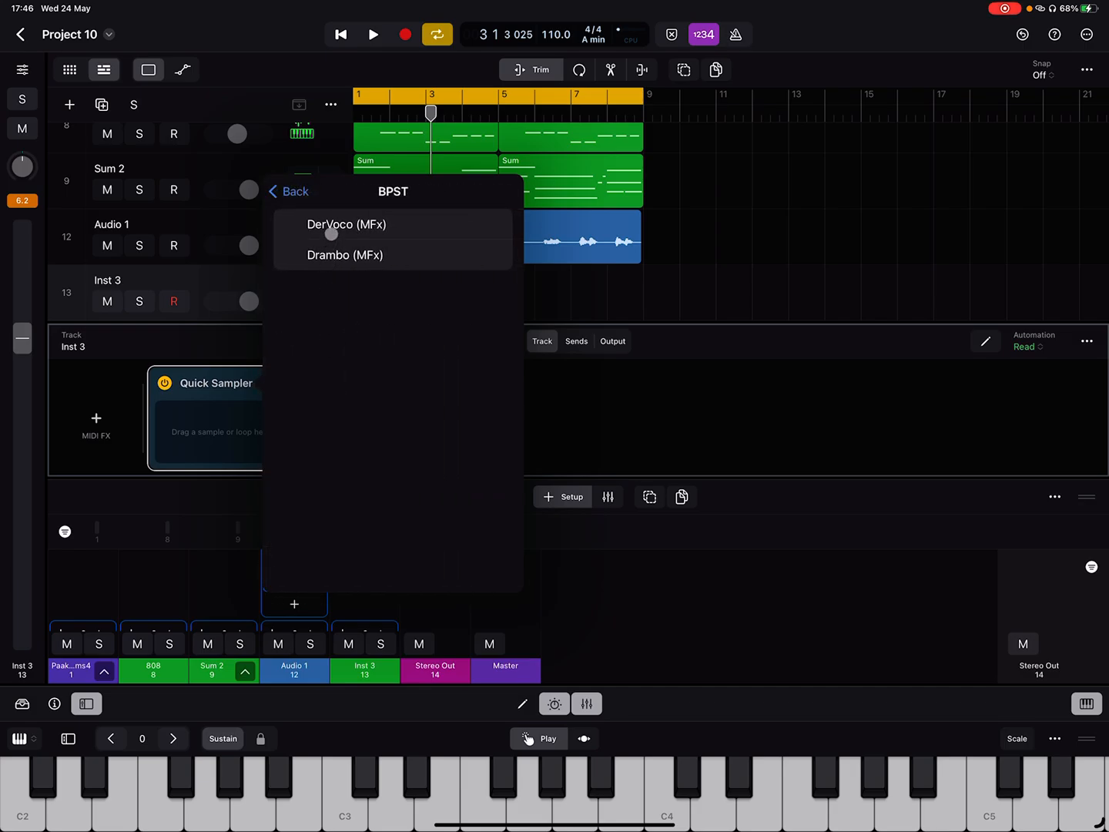
click(346, 224)
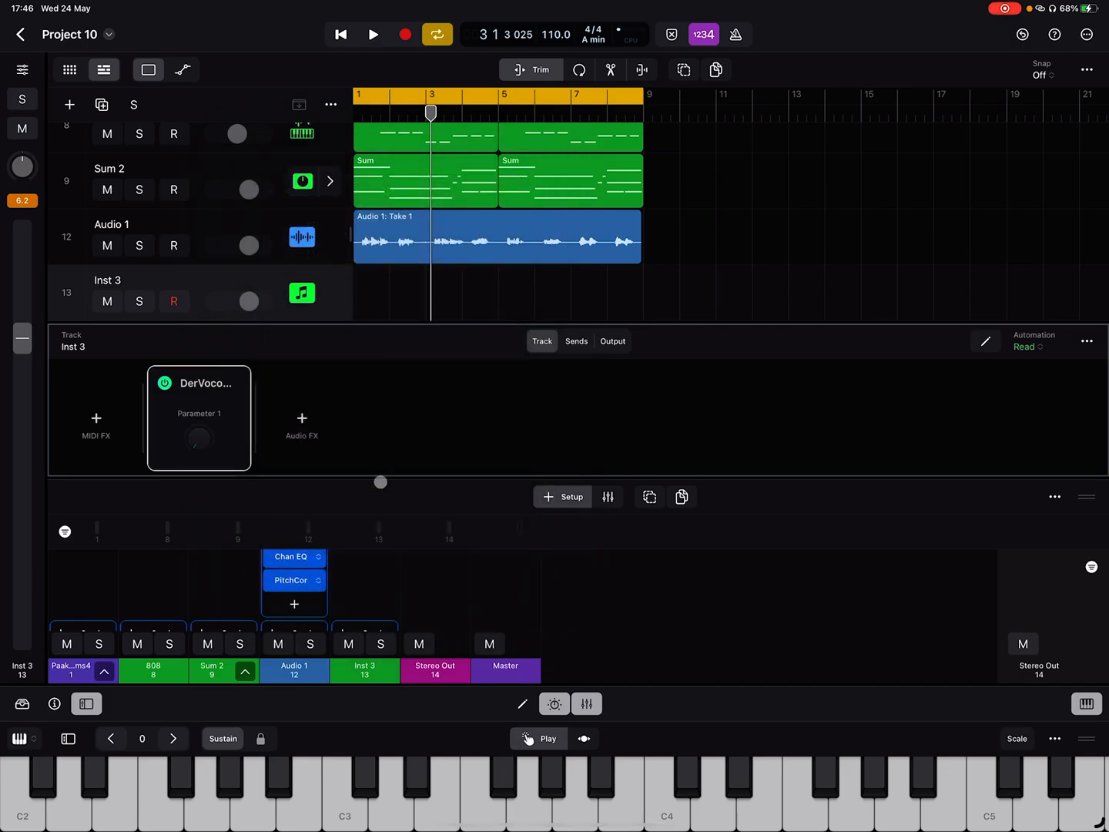
Step: Enlarge the mixer and send Audio 1 to a new bus, creating Aux 1
drag(379, 482, 308, 500)
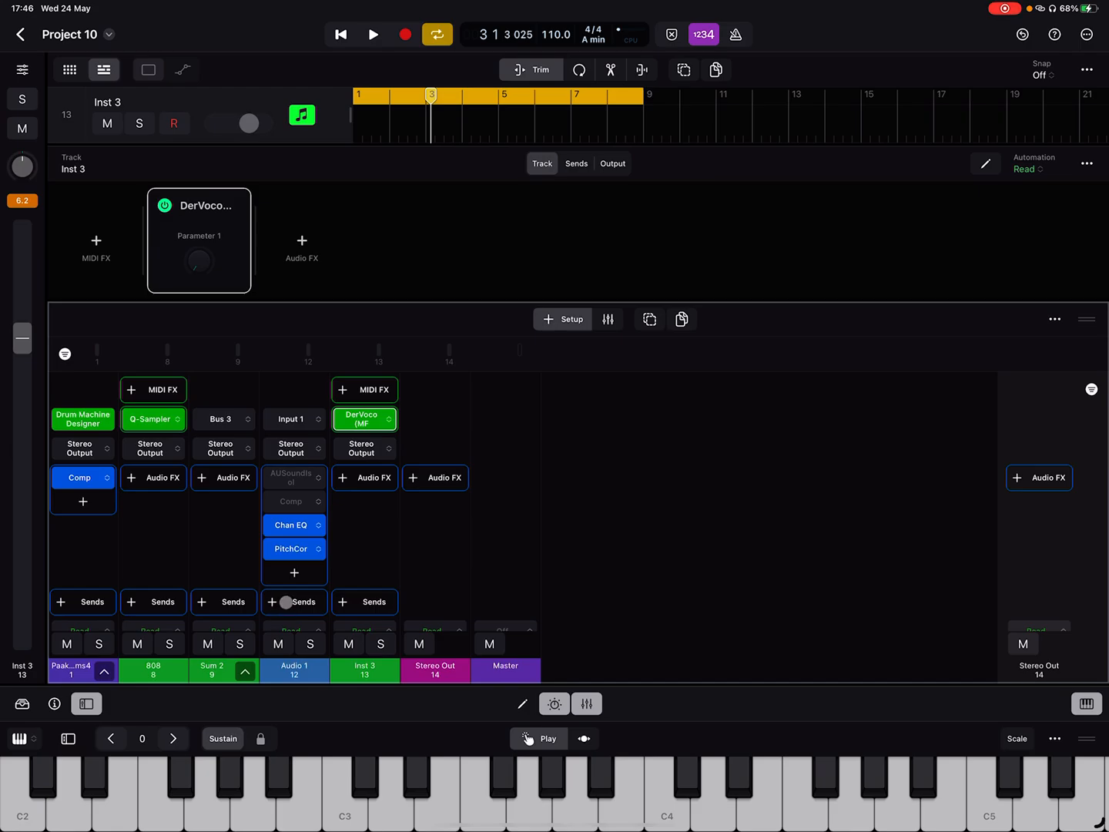
click(294, 601)
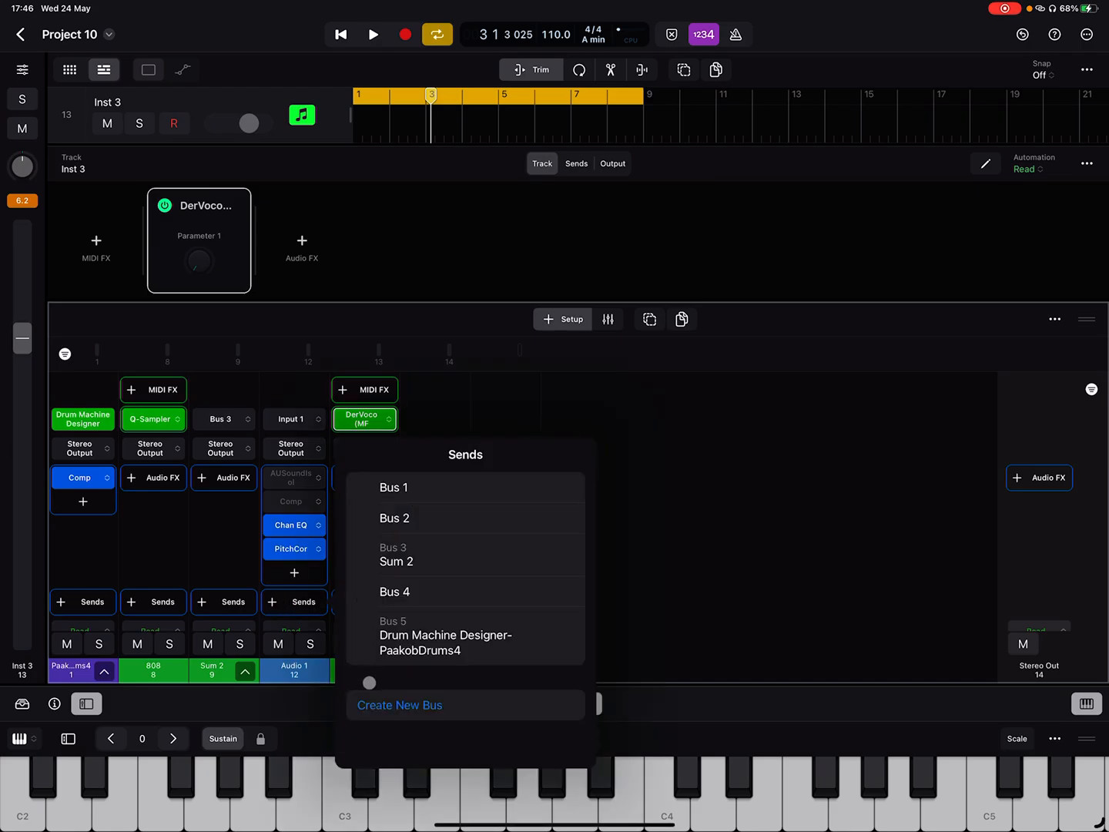
click(399, 705)
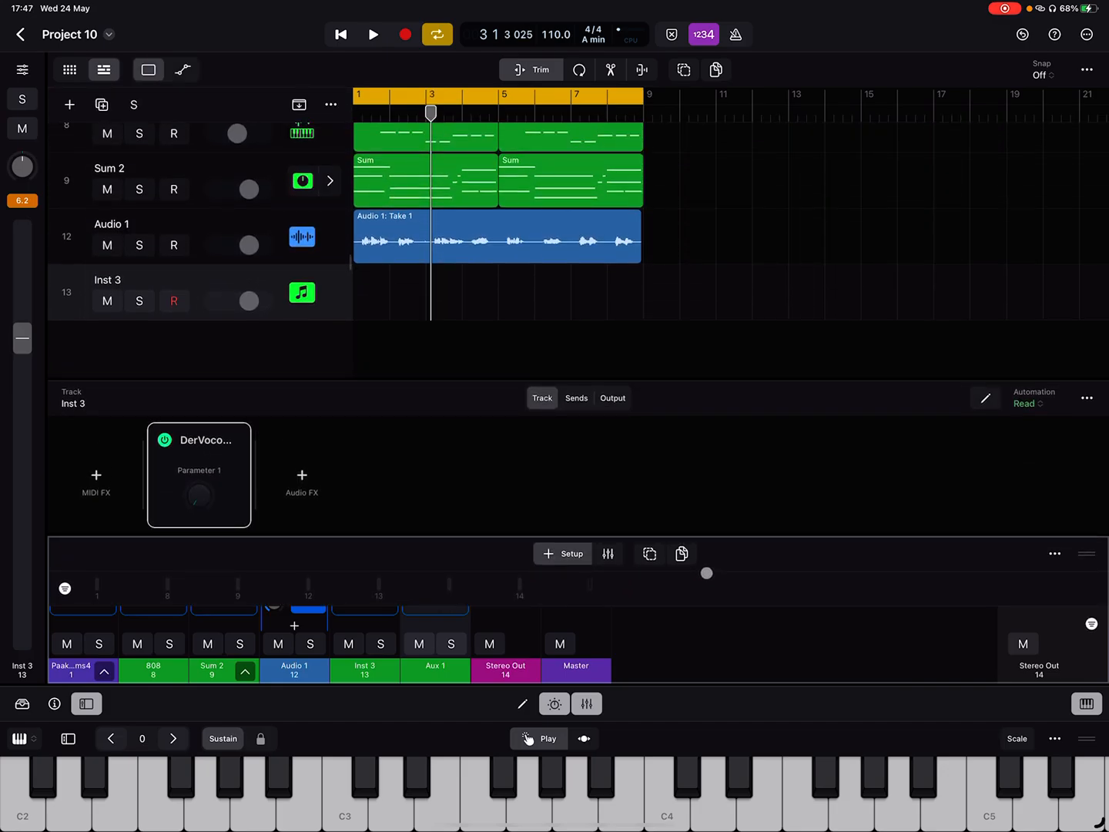
Step: Set DerVoco's side chain to Bus 6 ← Audio 1, then briefly play and stop
click(199, 497)
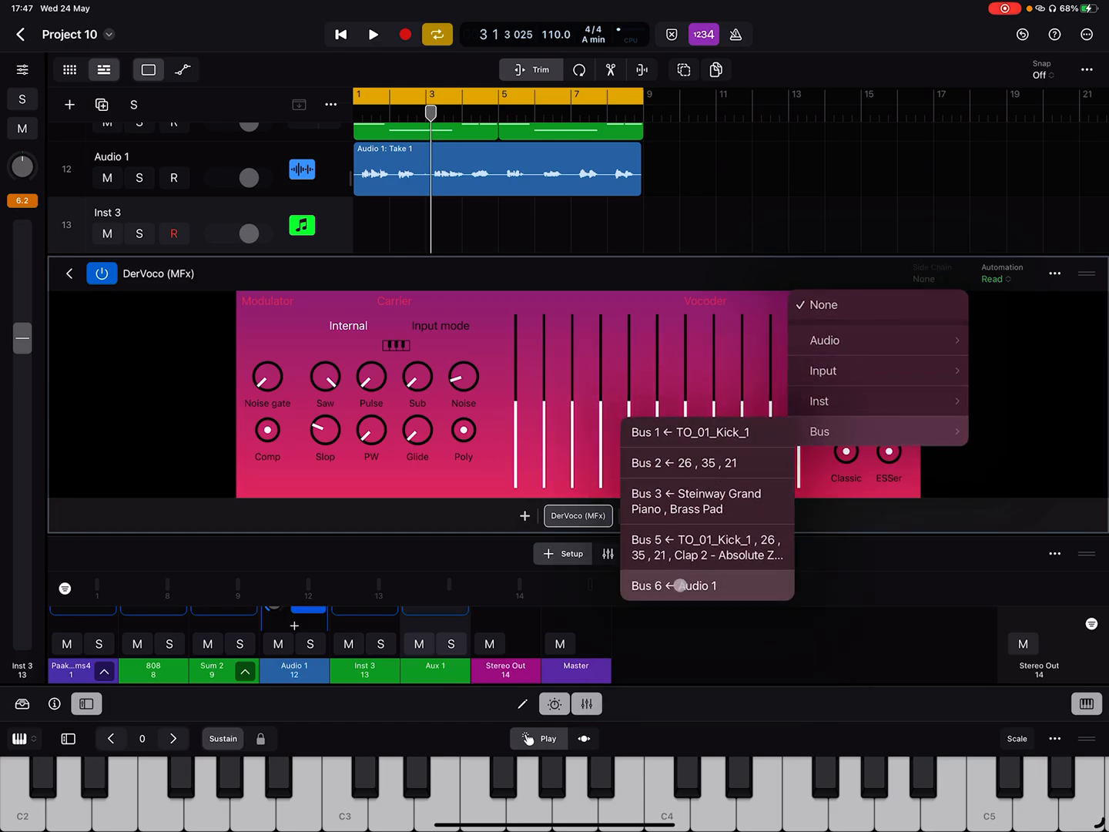
click(680, 585)
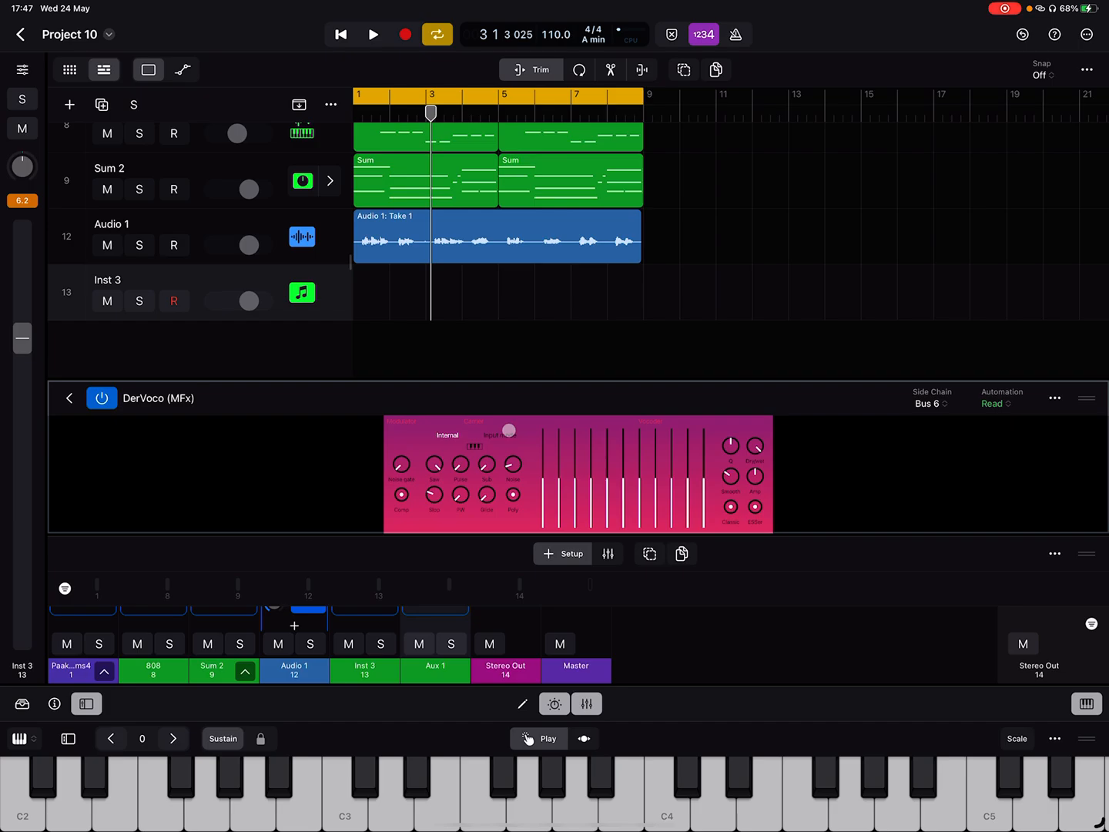
click(373, 34)
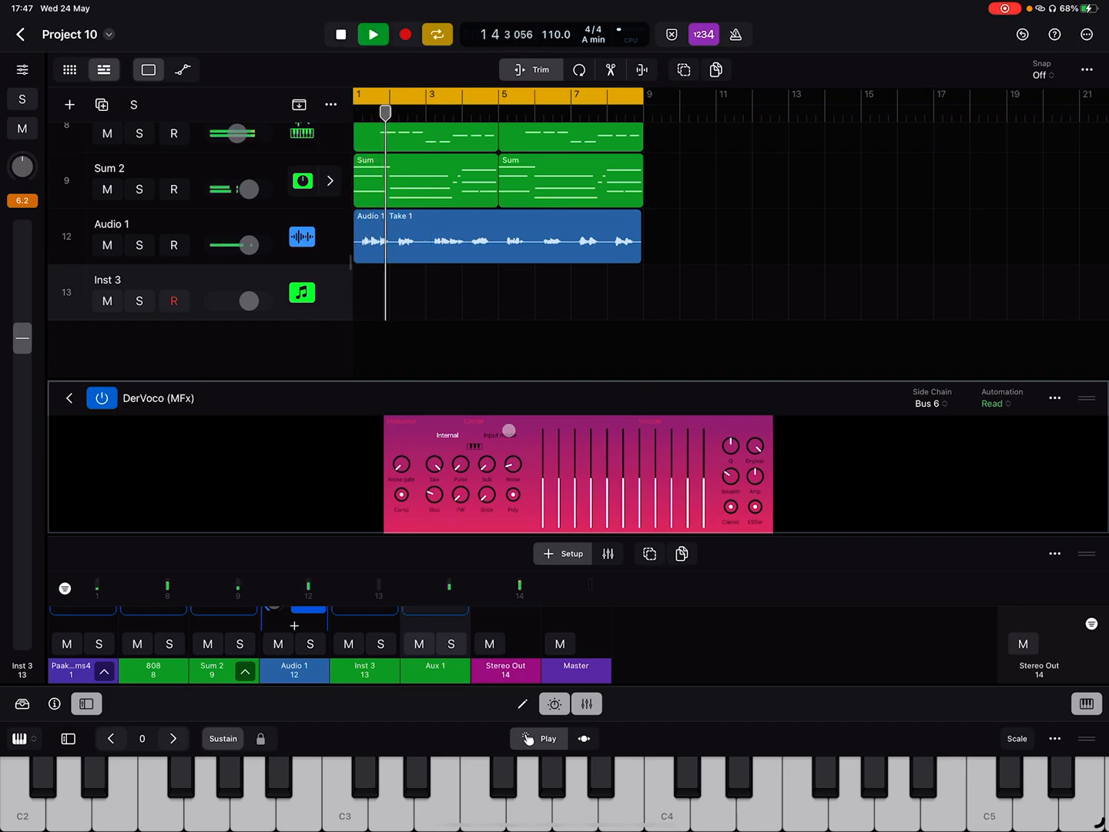
click(373, 34)
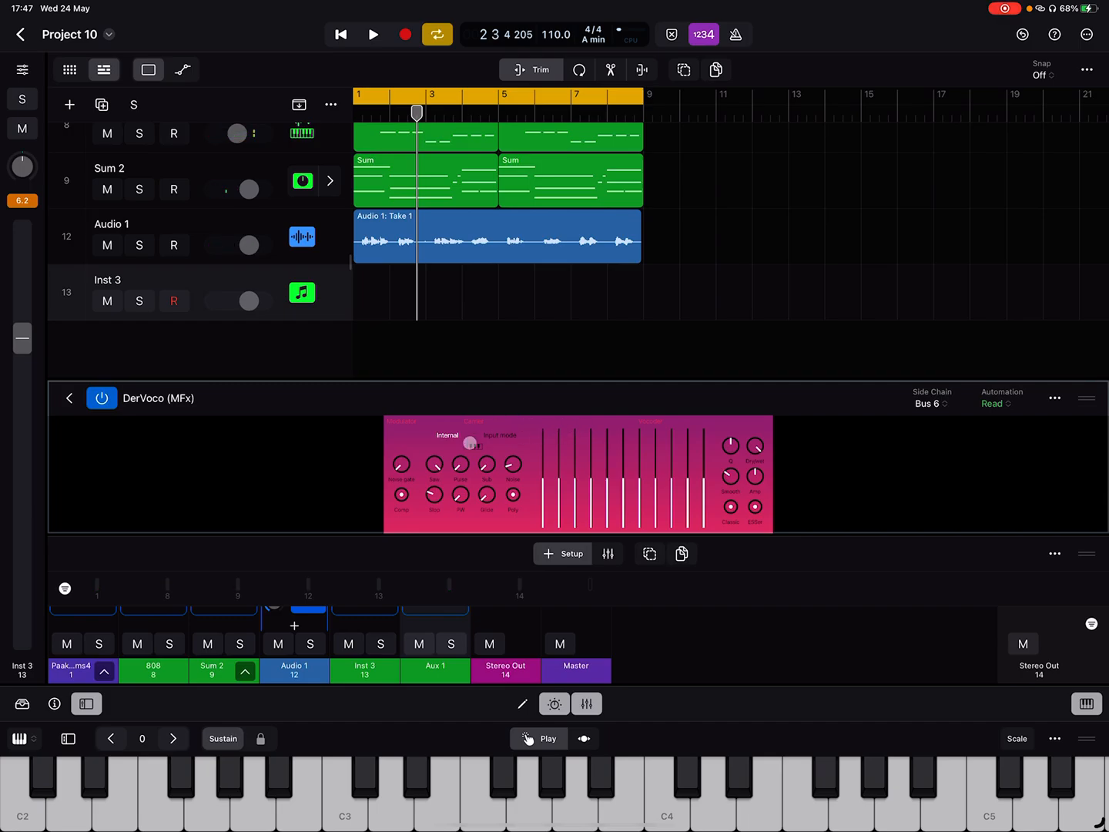
Step: Copy the Sum MIDI region onto Inst 3 and lower DerVoco's first two vocoder bands
click(425, 181)
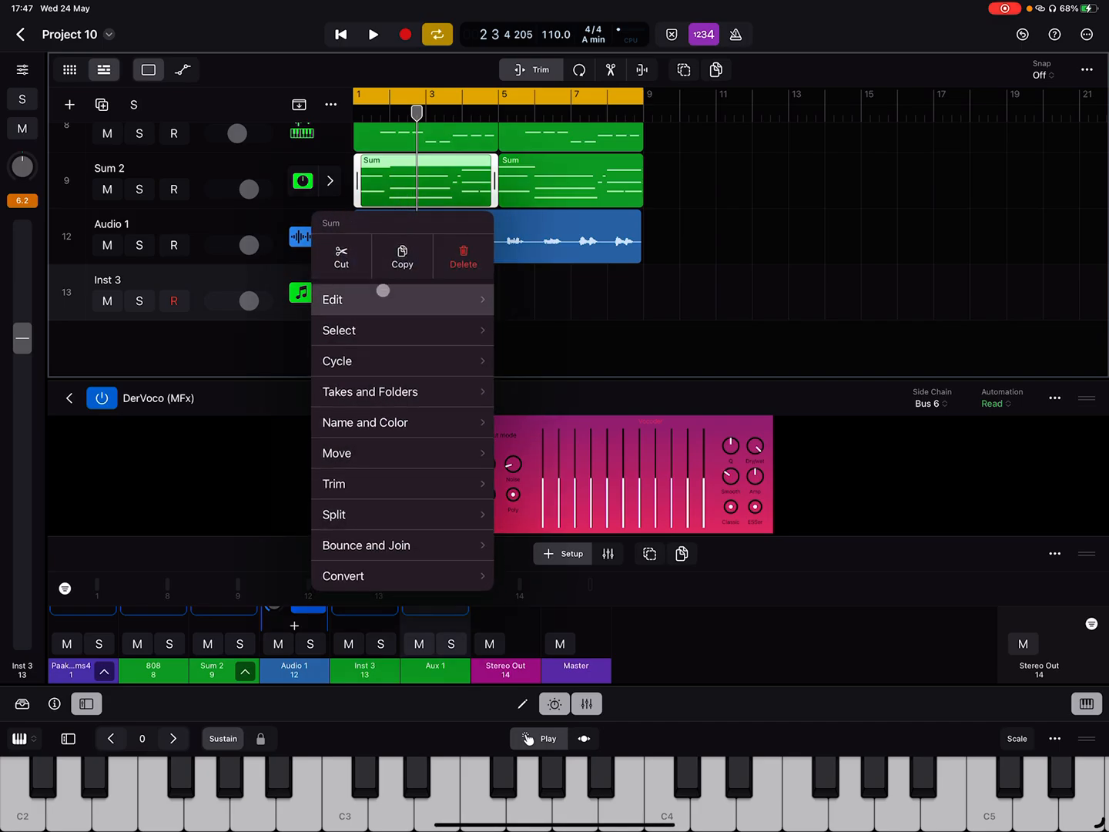
click(401, 256)
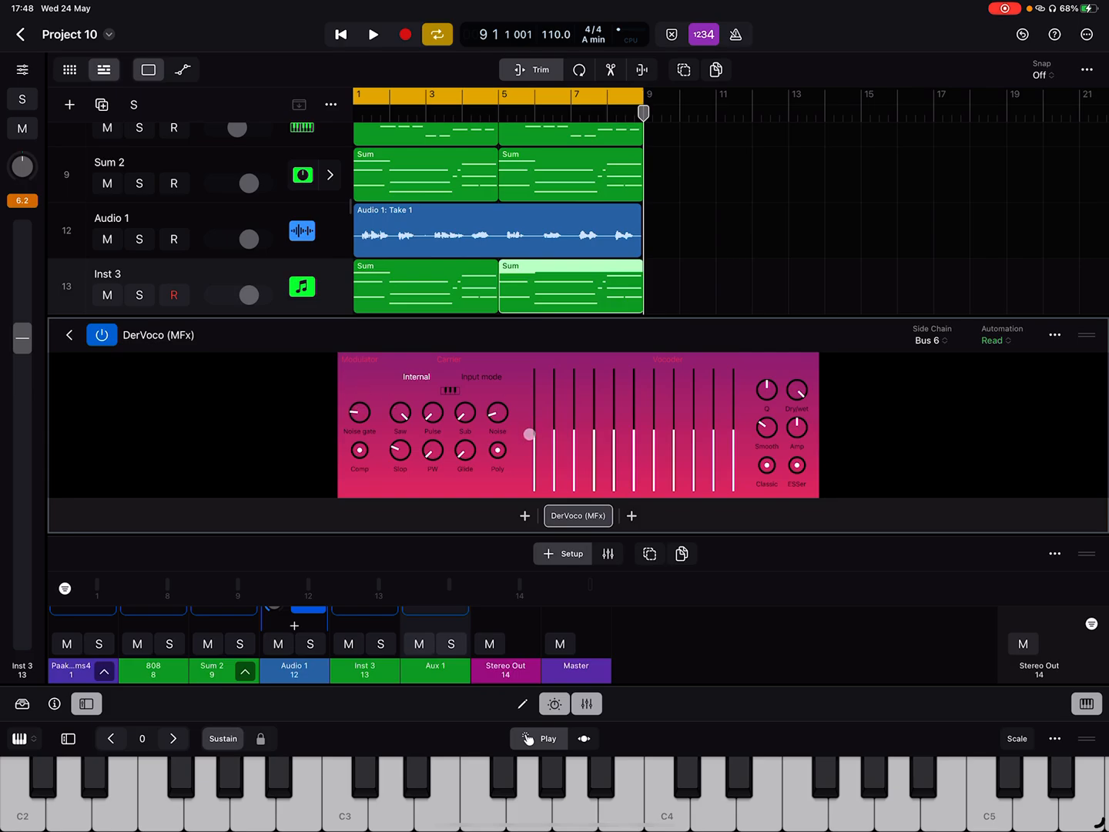
drag(530, 433, 558, 465)
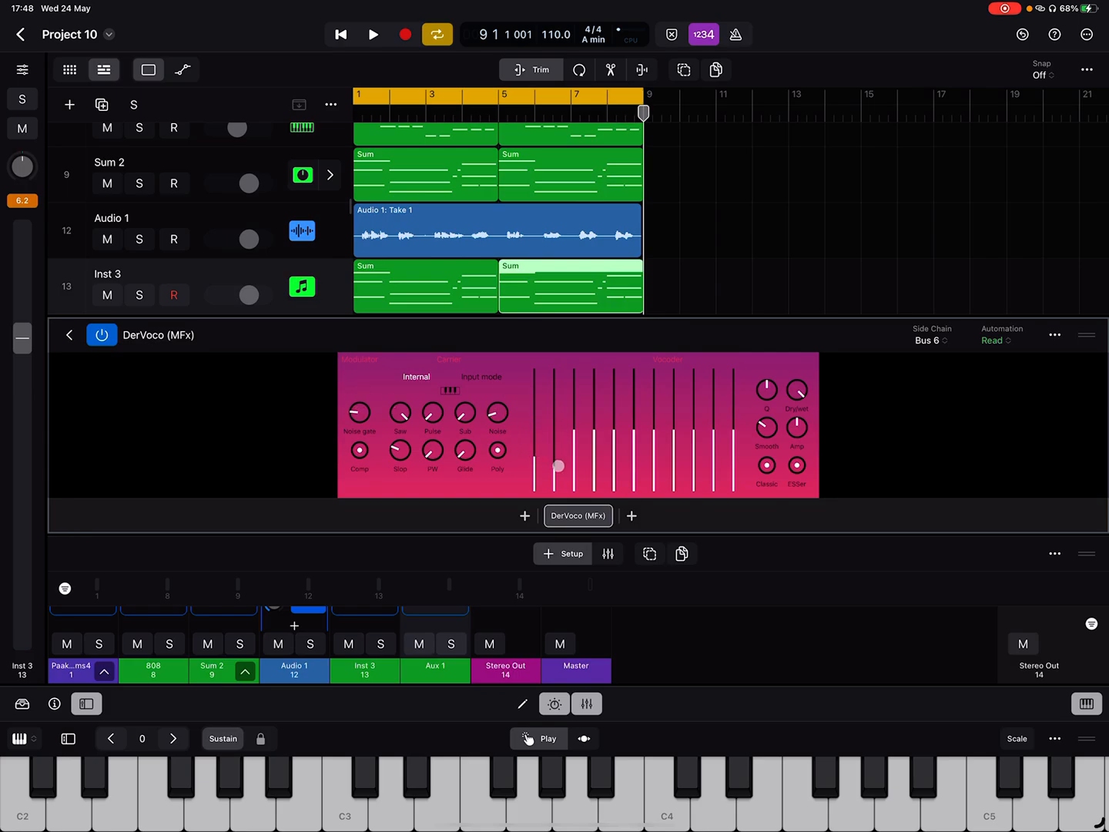
drag(558, 466, 578, 466)
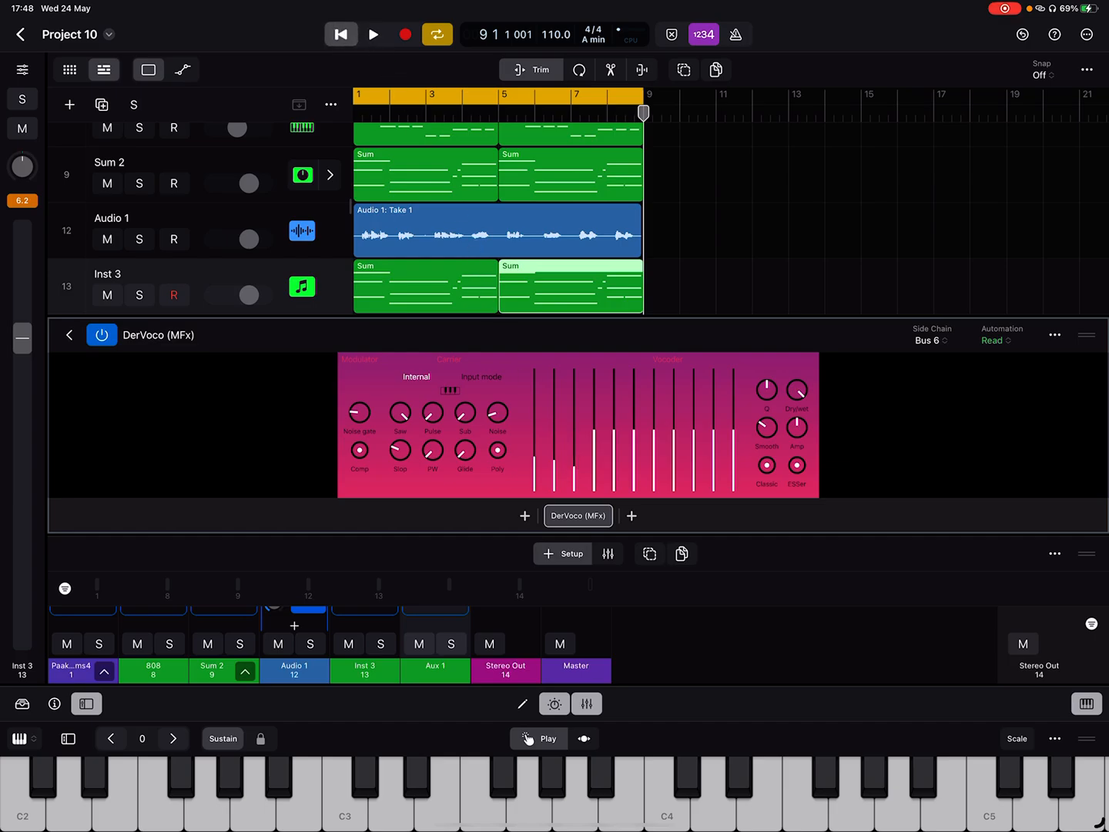
Step: Return to the project start and play the song through the vocoder
click(373, 34)
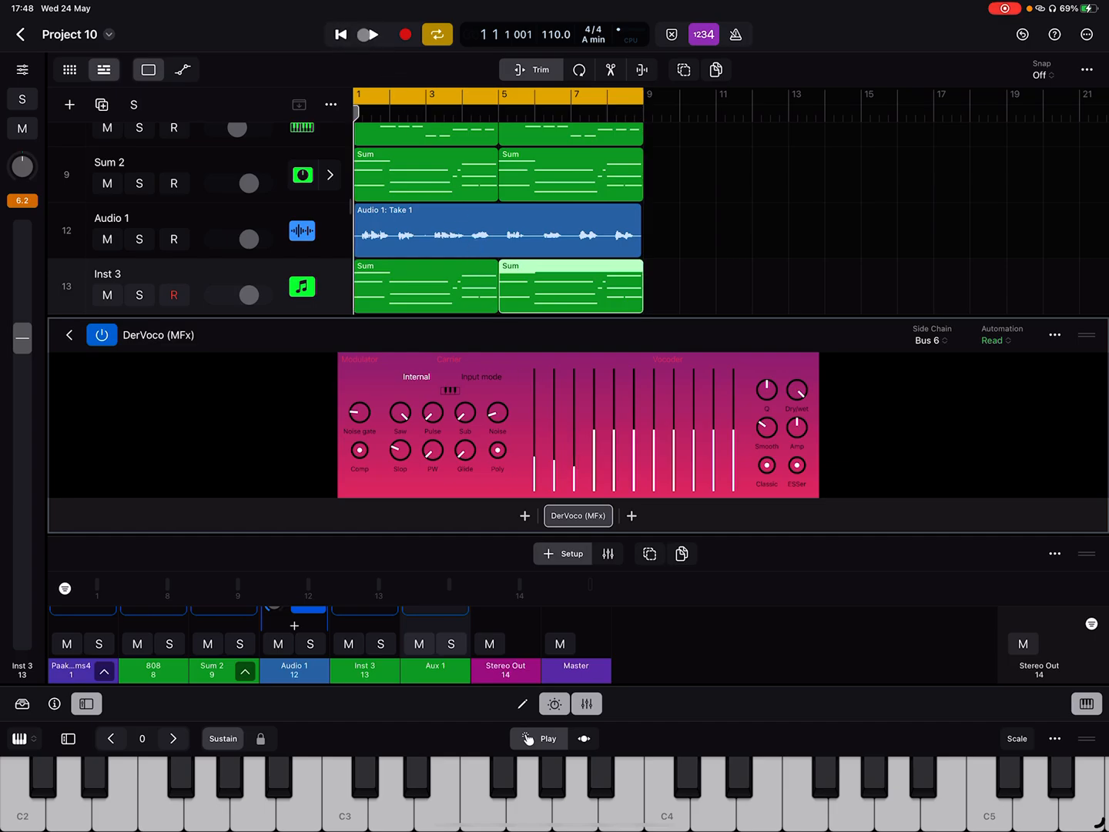
click(373, 33)
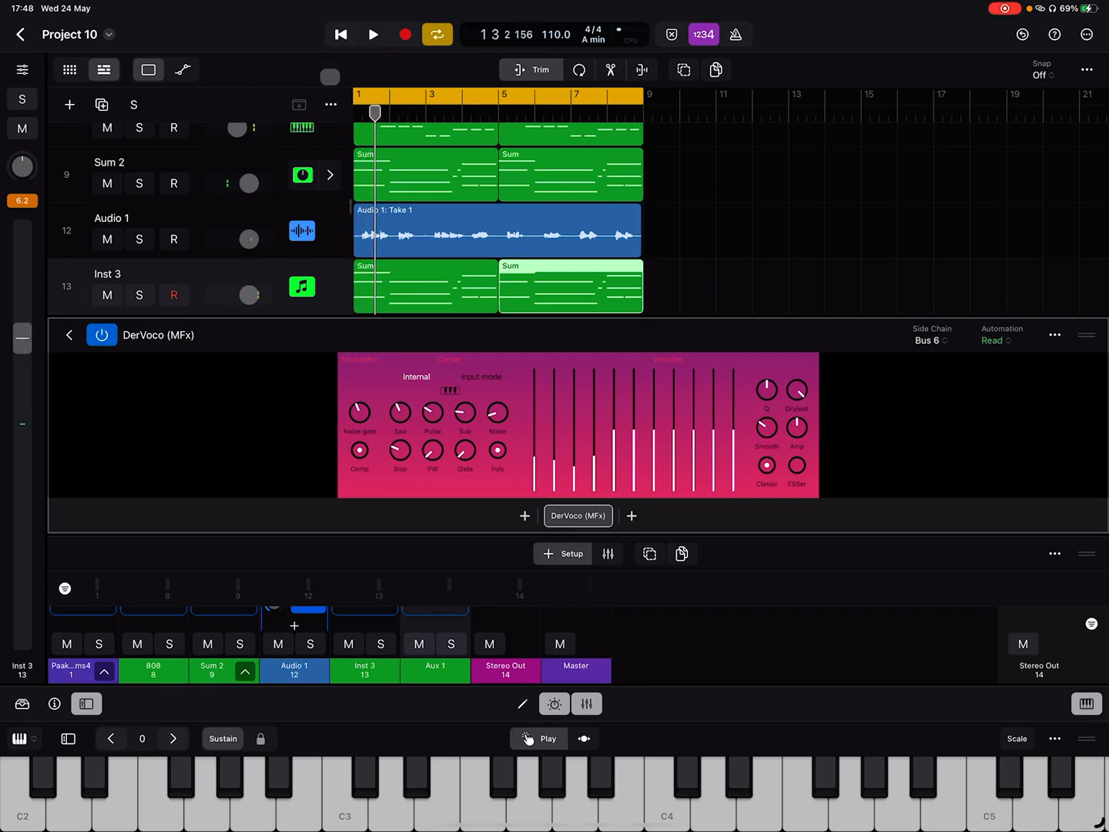
Step: Delete the pasted Sum region from Inst 3 and return the playhead to the beginning
click(425, 286)
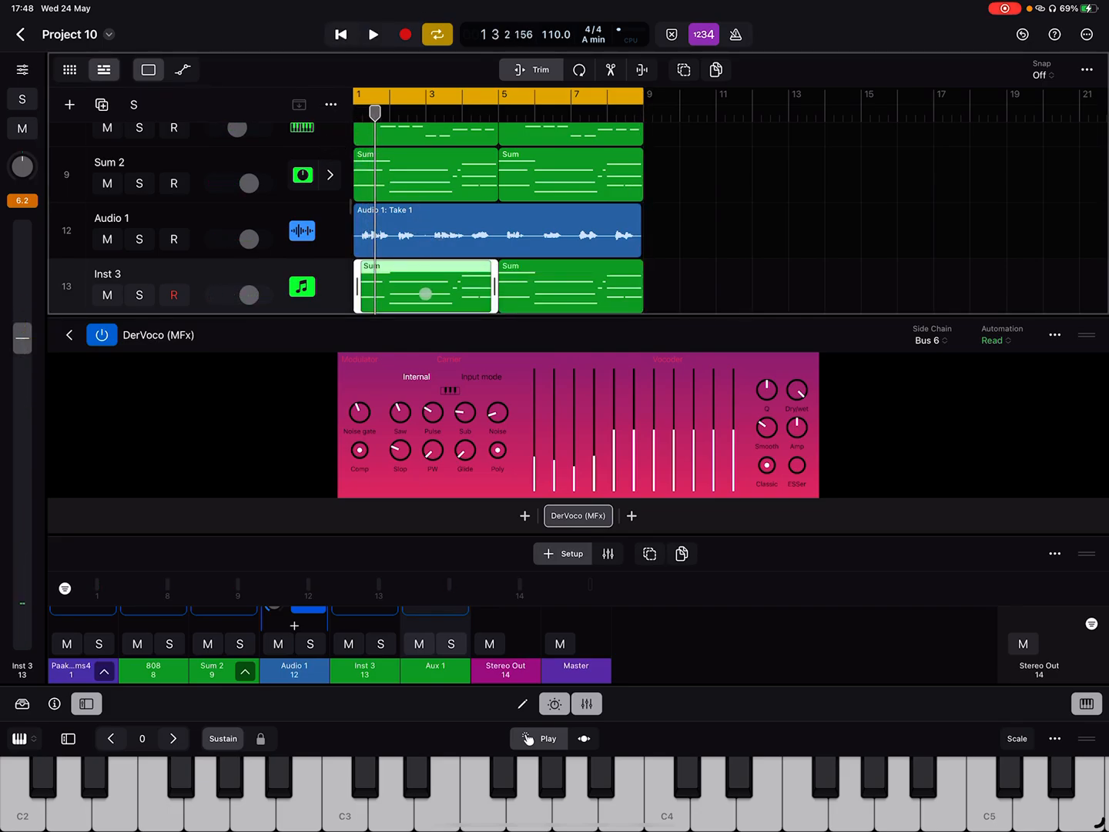
right_click(424, 285)
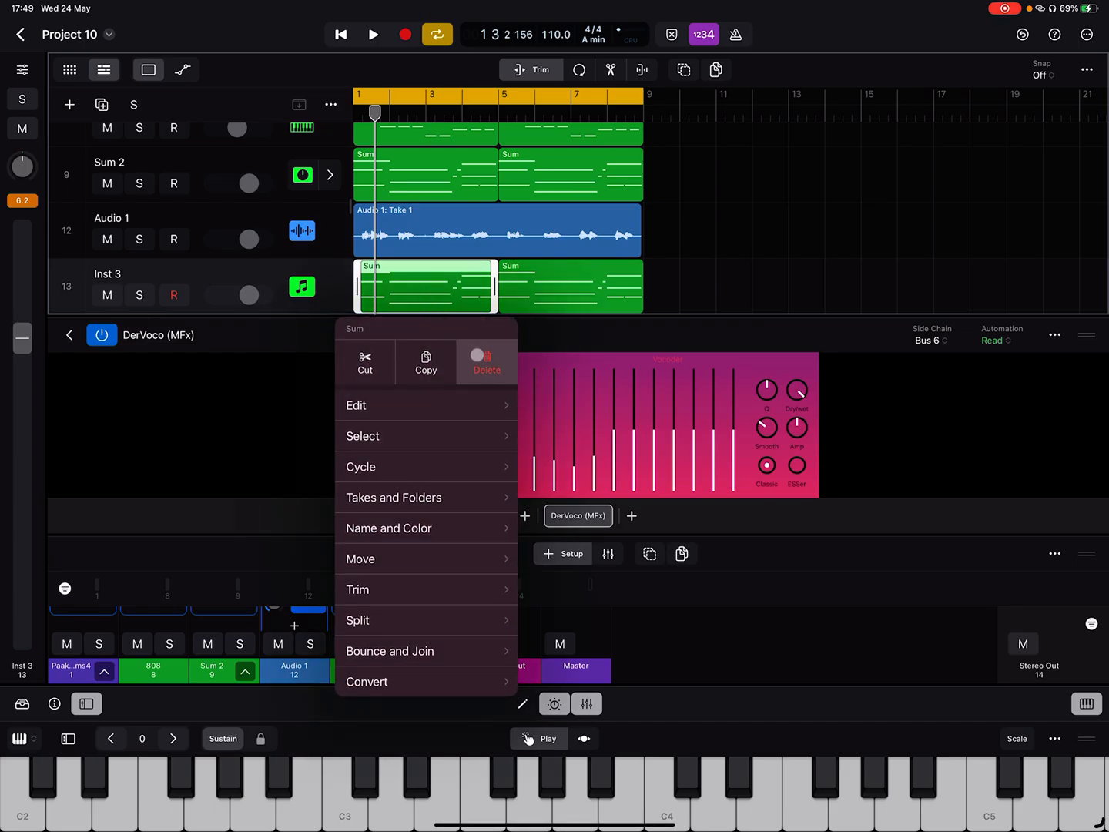
click(486, 368)
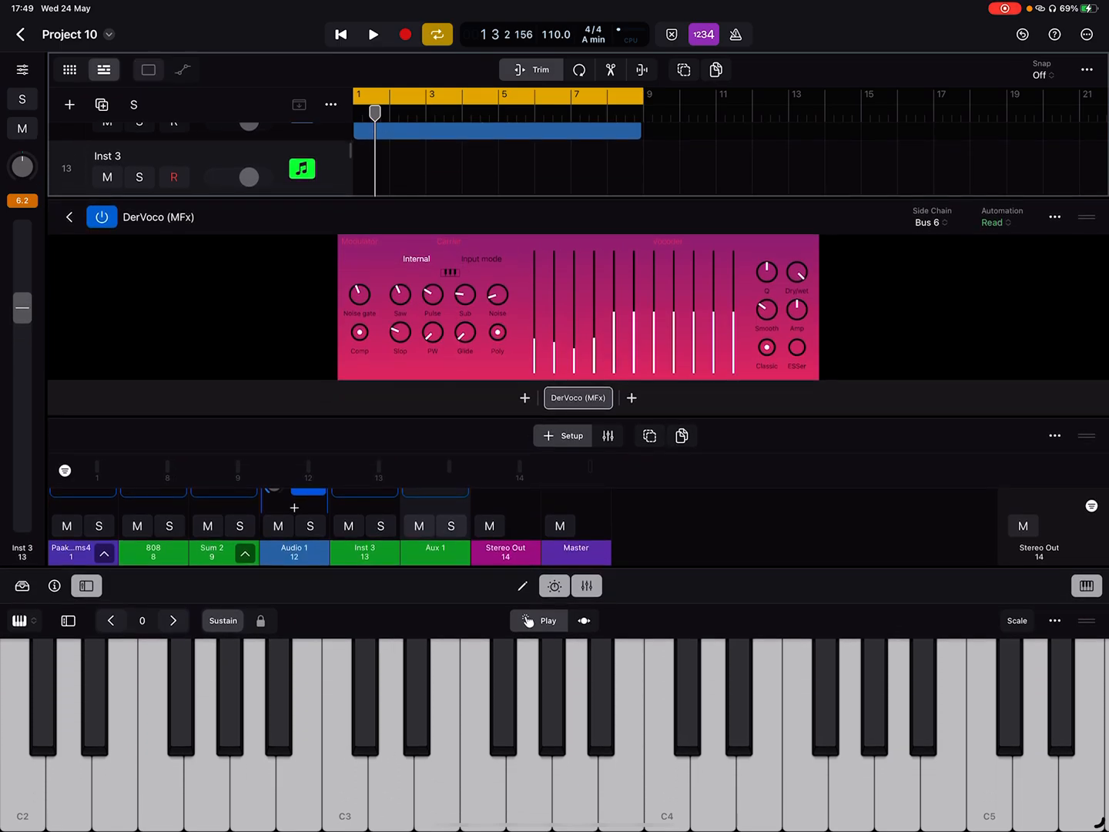
click(342, 34)
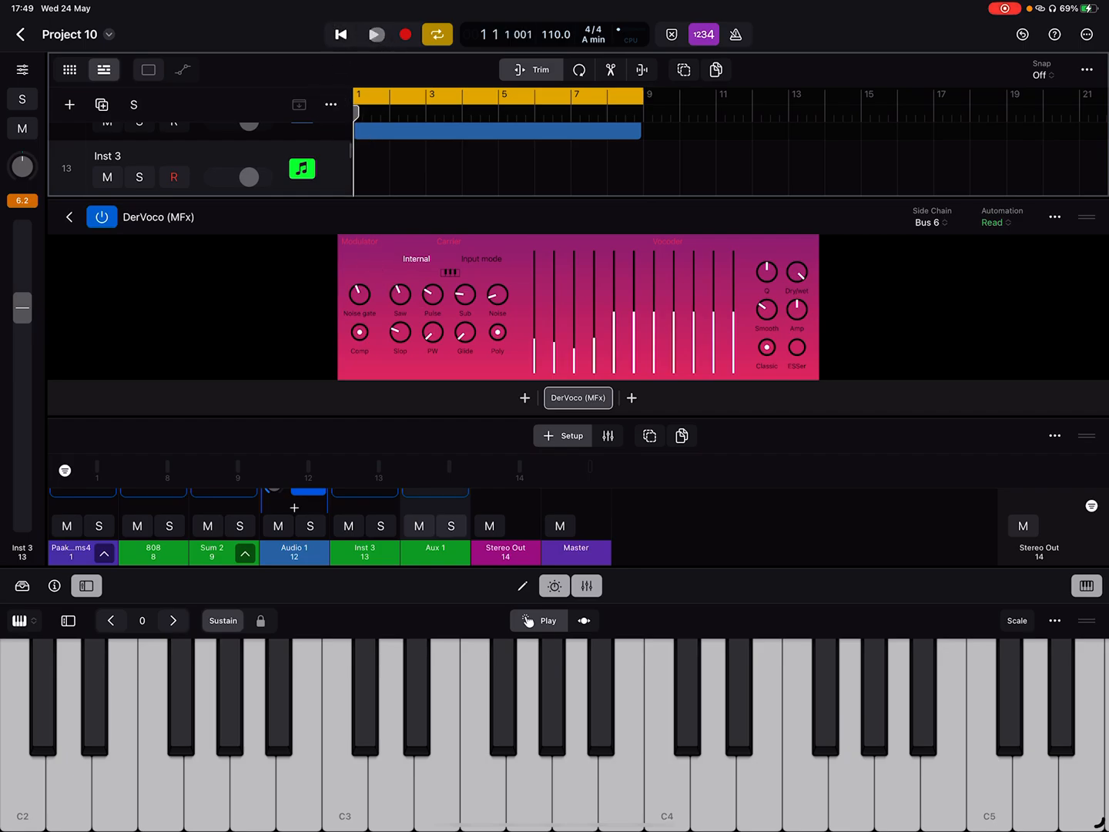
Step: Play from the start to about bar 7 with live keyboard notes, then stop
click(374, 34)
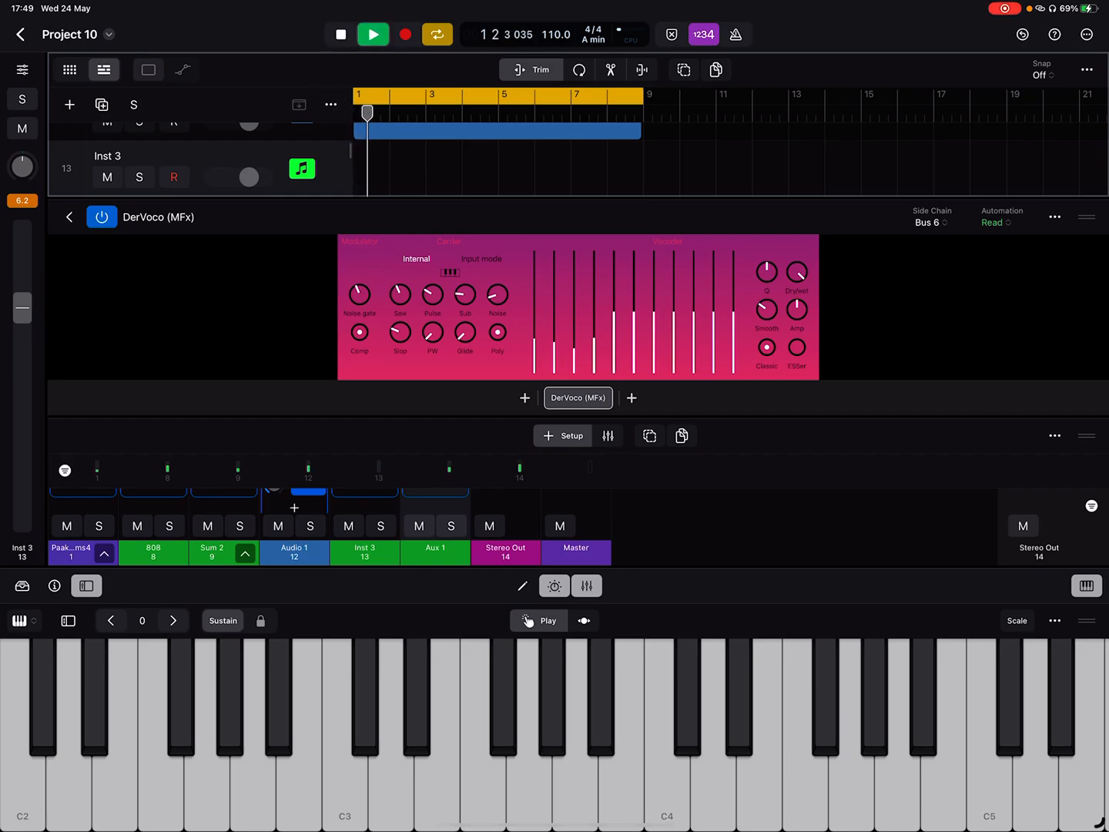
click(373, 34)
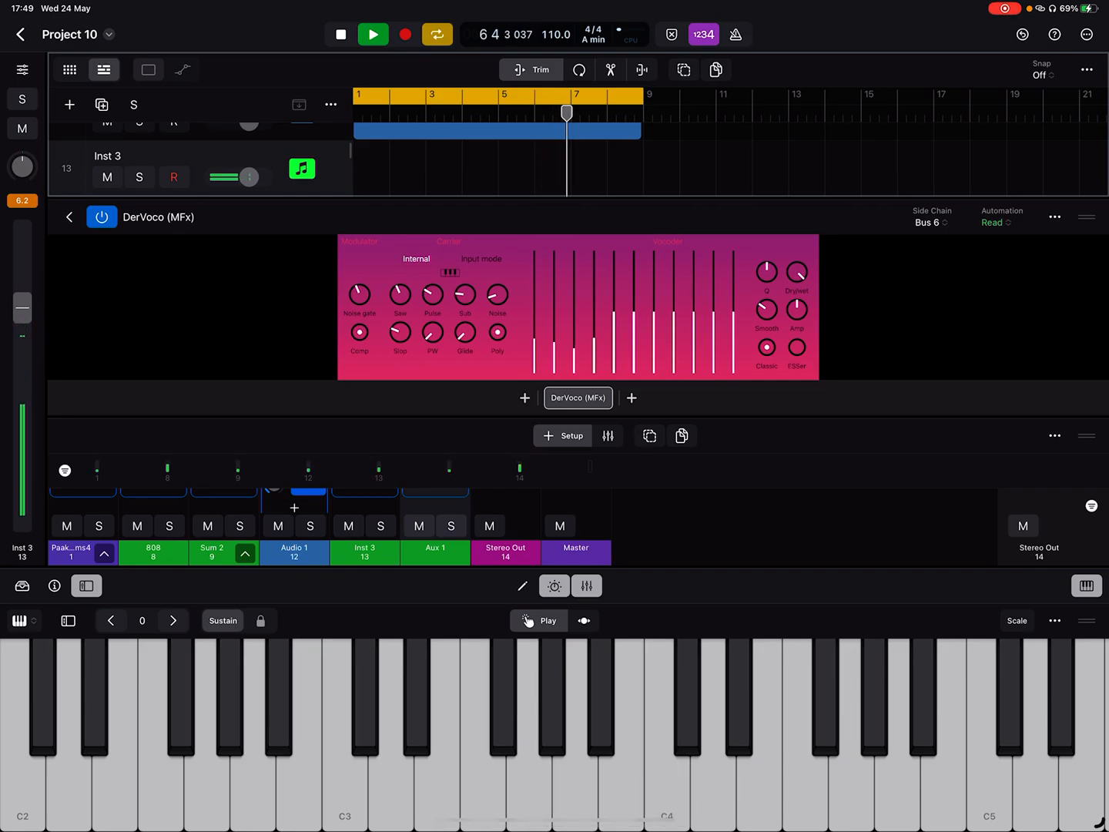
click(340, 34)
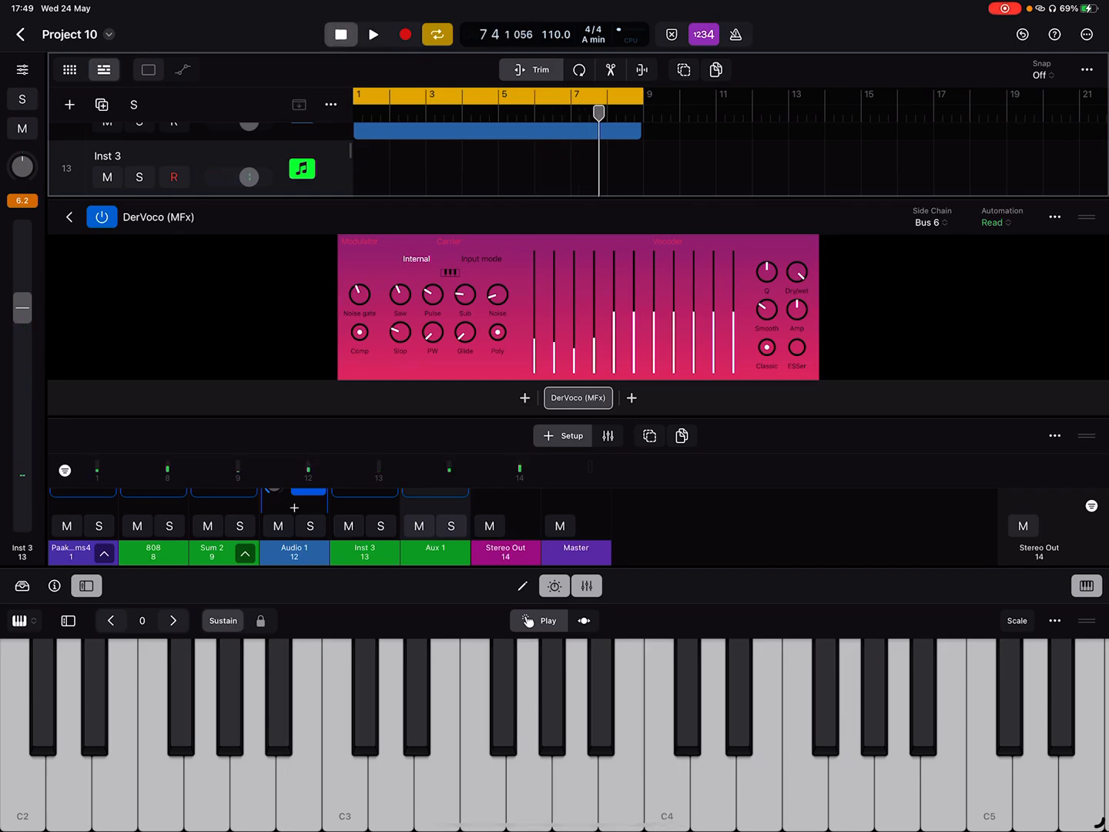
Step: Close the DerVoco window and choose Replace on its slot
click(341, 34)
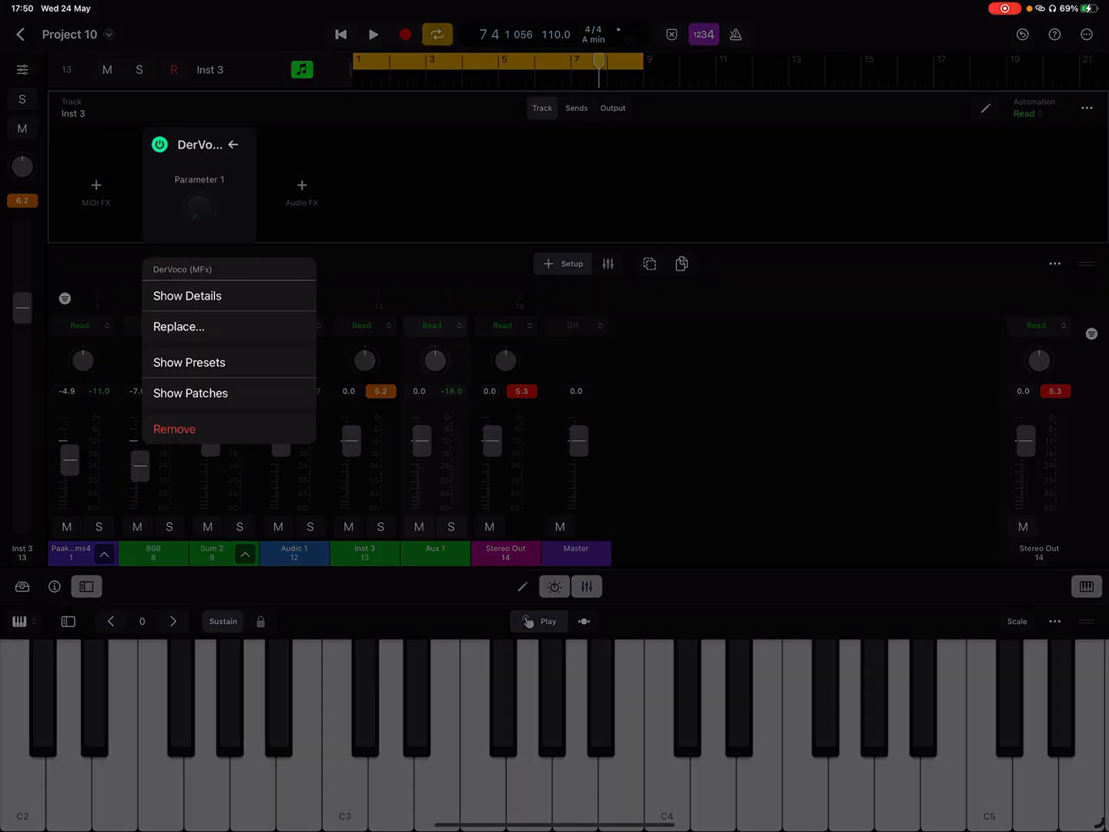
click(179, 325)
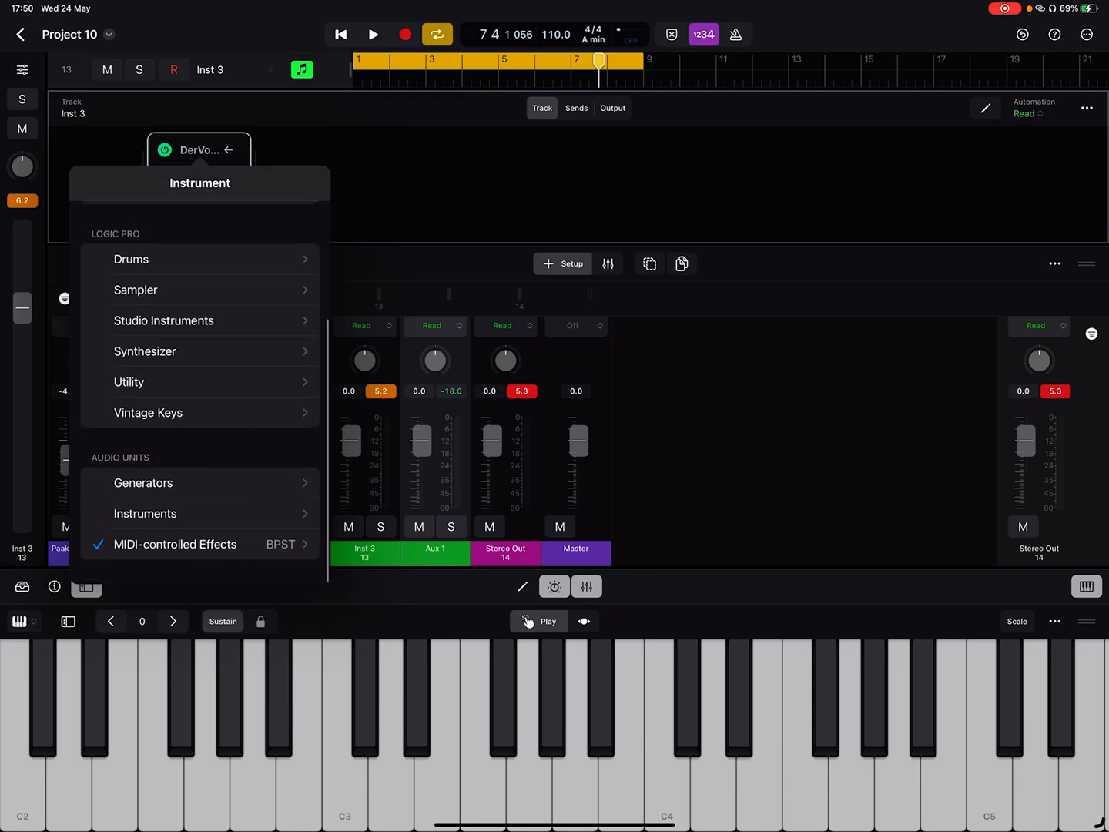